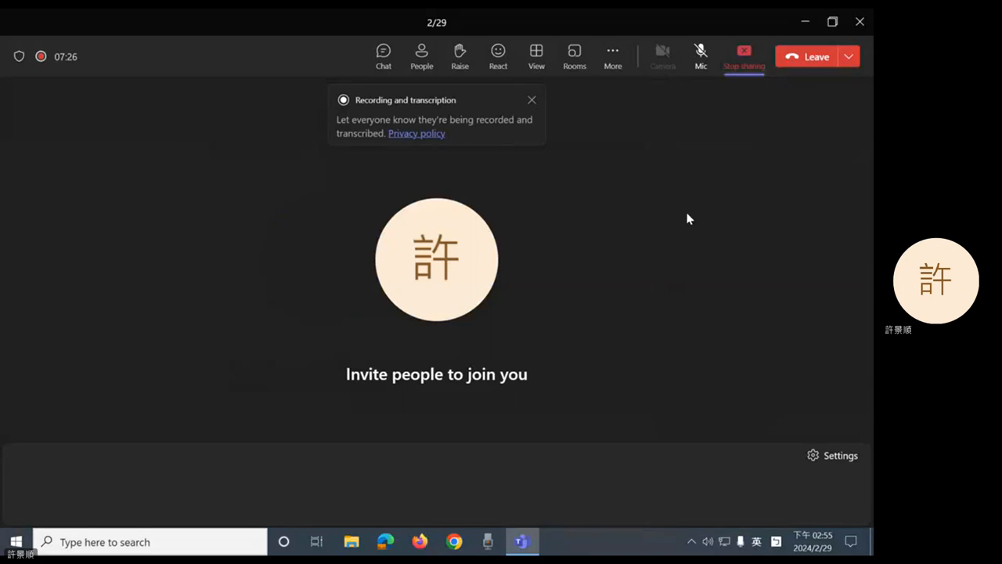
{"action": "left_click", "coordinate": [702, 50]}
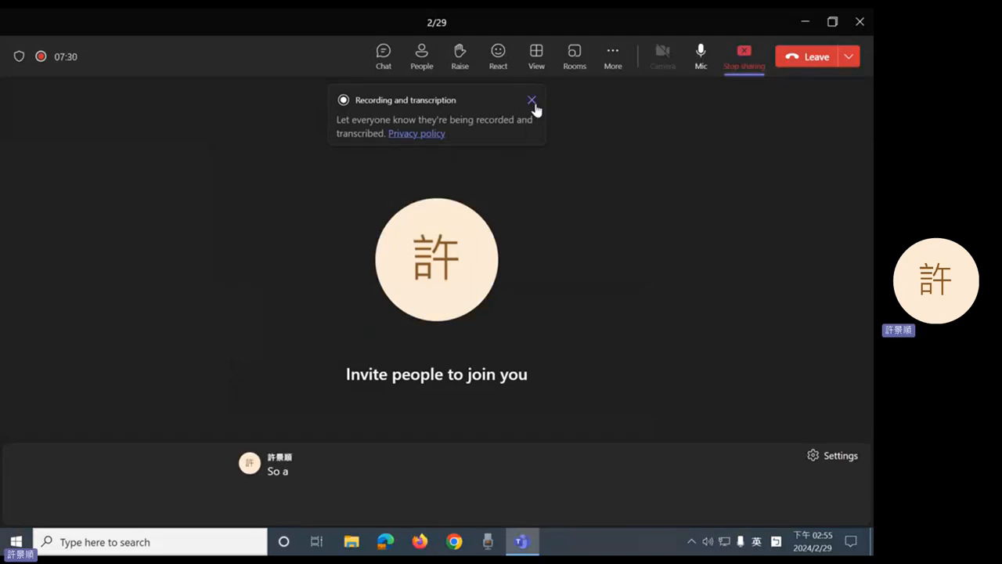
{"action": "left_click", "coordinate": [533, 100]}
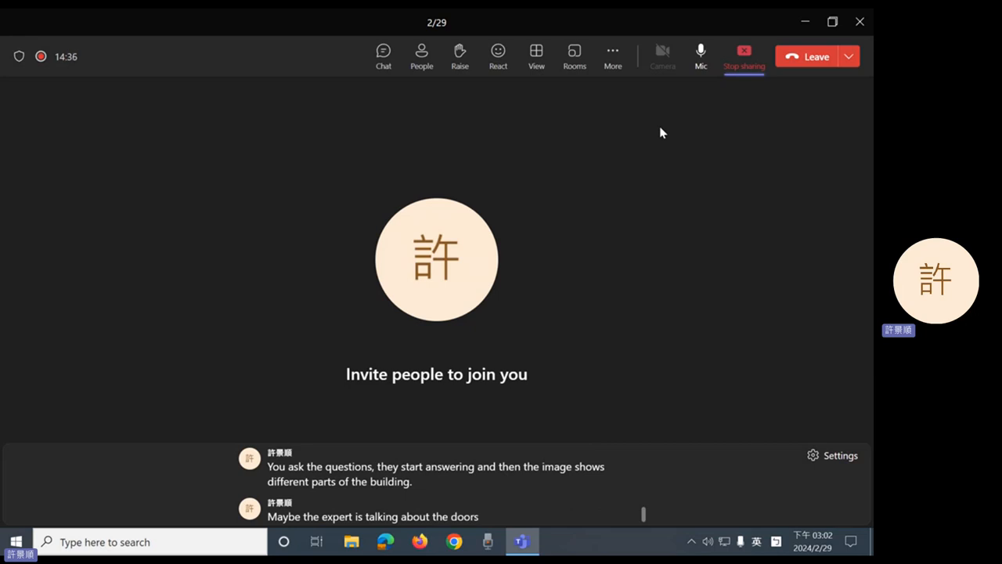
{"action": "scroll", "scroll_direction": "down", "scroll_amount": 3}
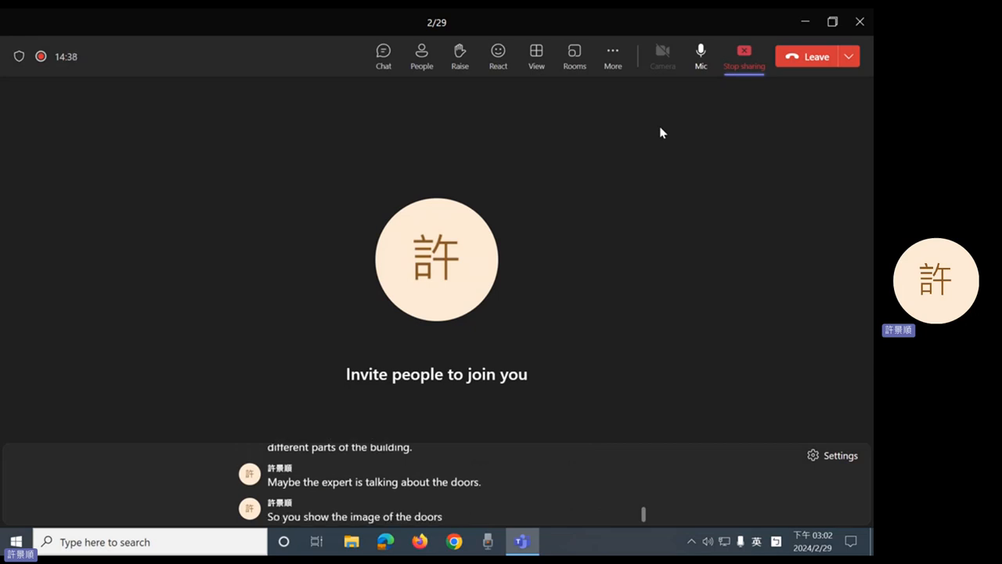